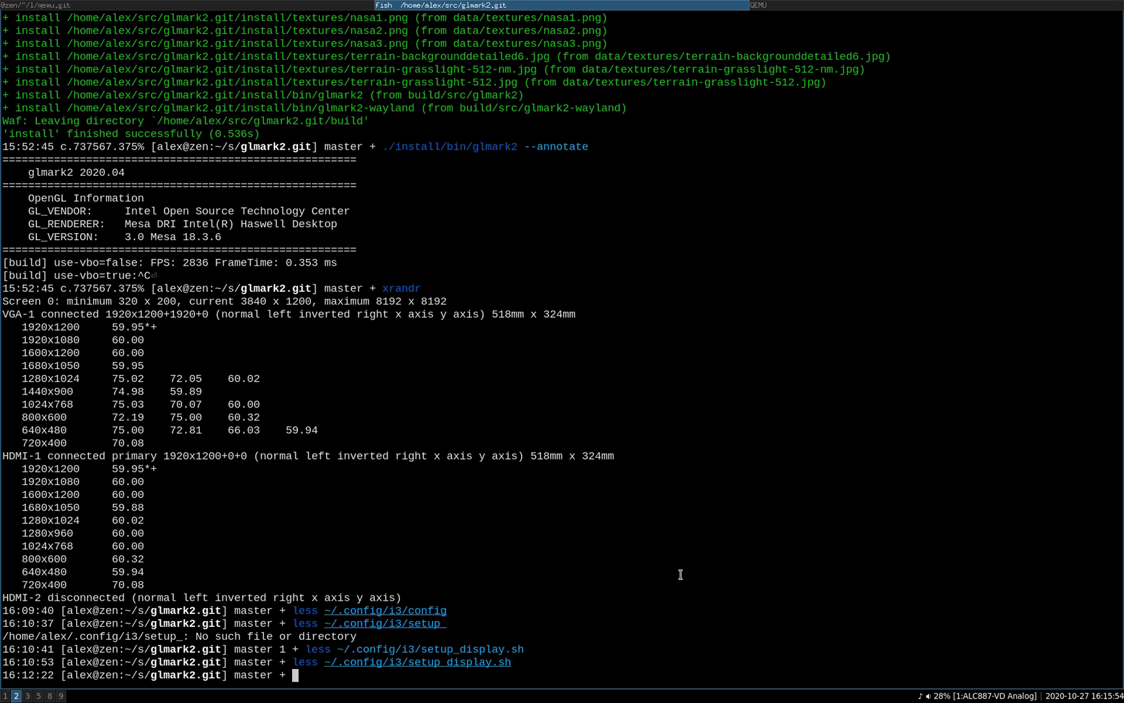
Run uname -a on the host, showing Linux 4.19.0-11-amd64 on x86_64.
{"action": "type", "text": "uname -a"}
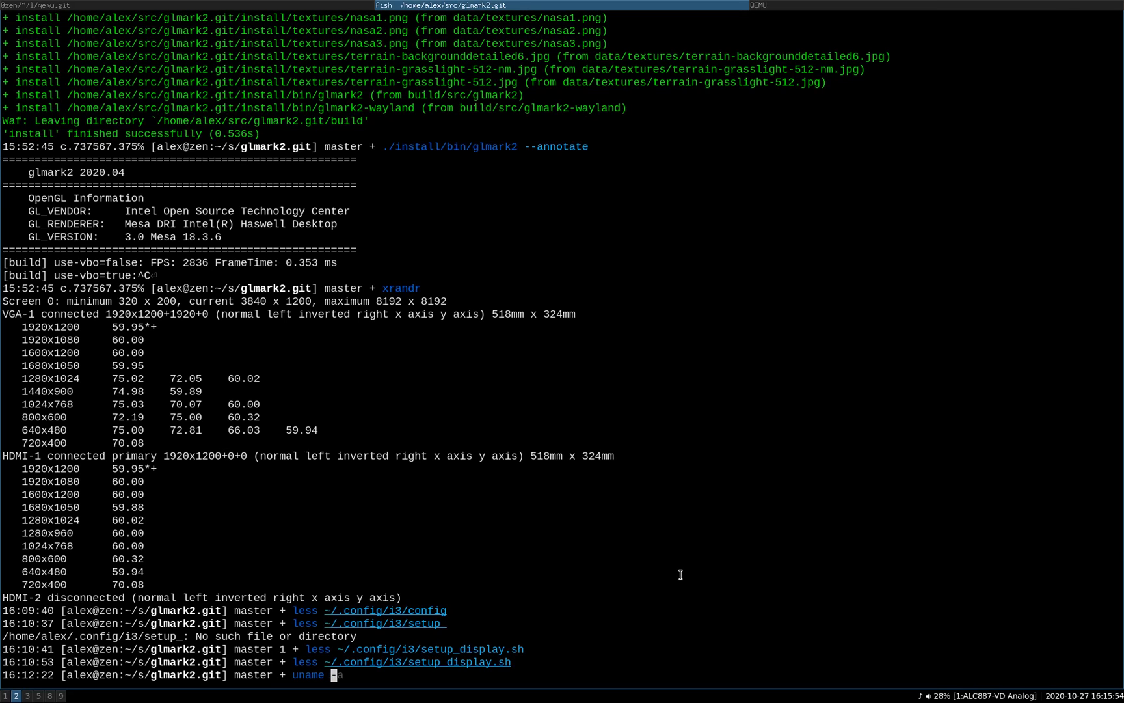
{"action": "key", "text": "enter"}
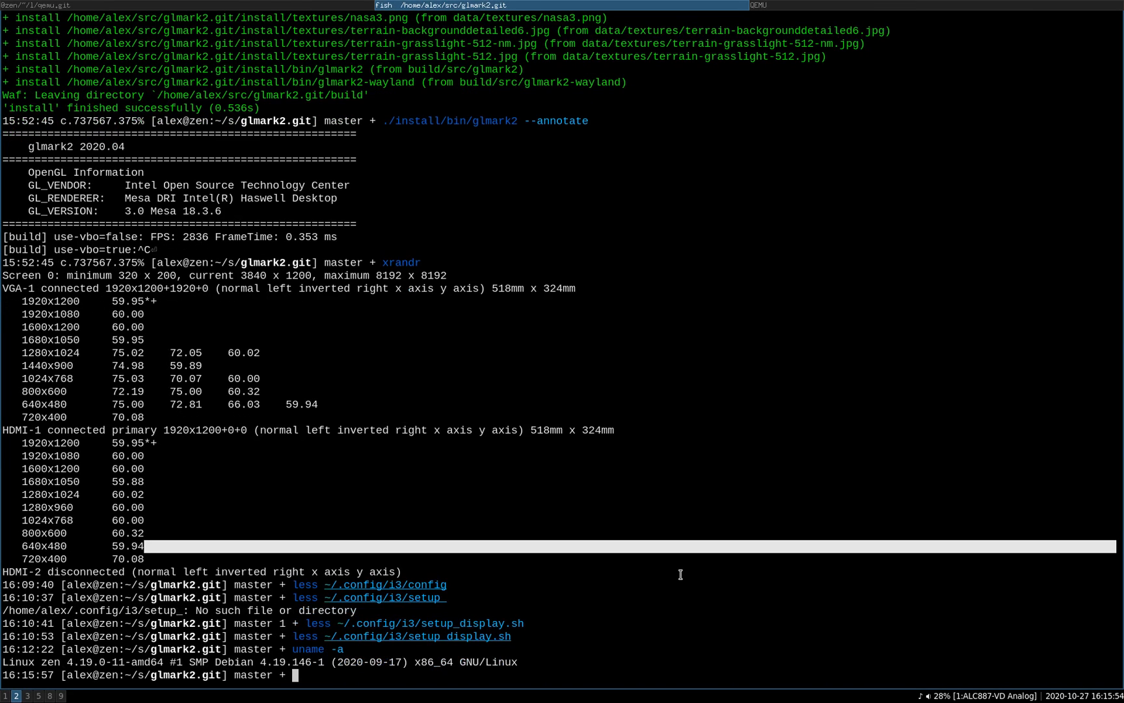
{"action": "type", "text": "uname -a"}
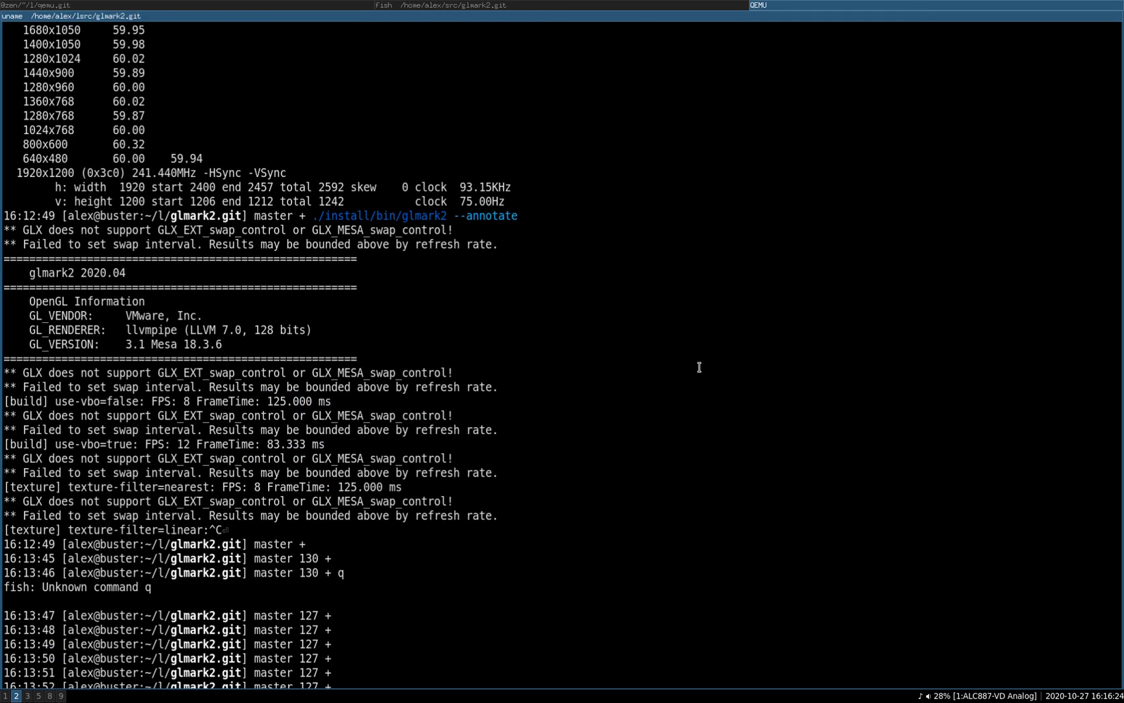
Run uname -a in the aarch64 guest, showing Linux 5.9.1-ajb.
{"action": "type", "text": "uname -a"}
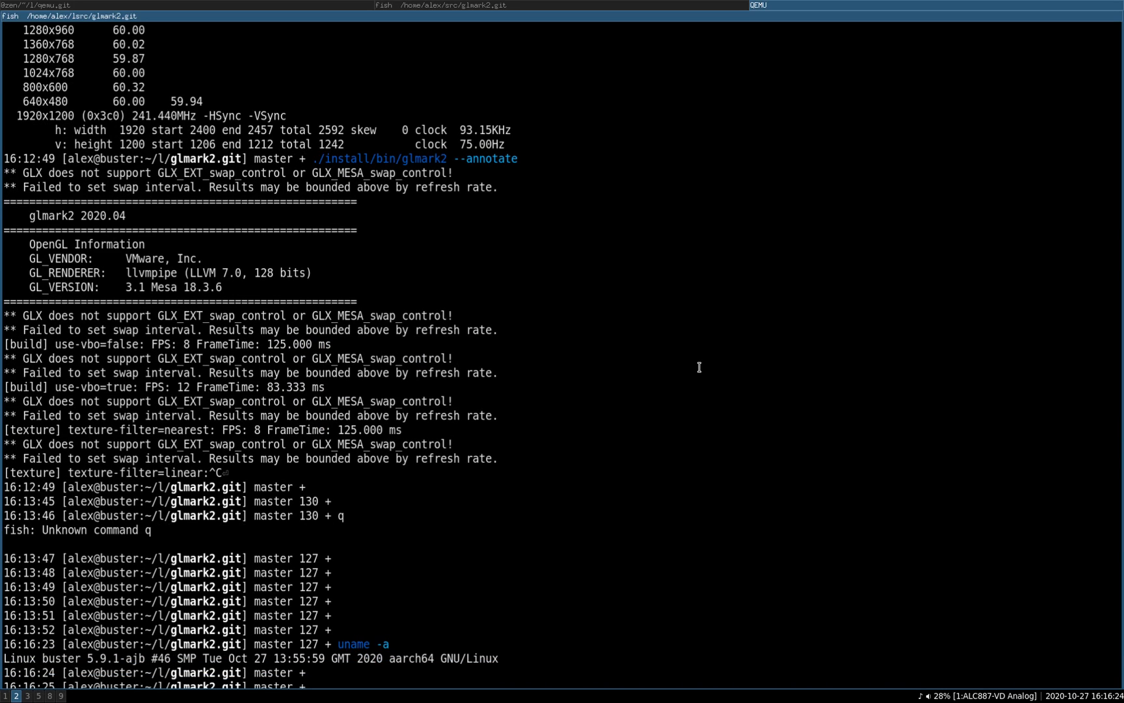
{"action": "scroll", "scroll_direction": "down", "scroll_amount": 3}
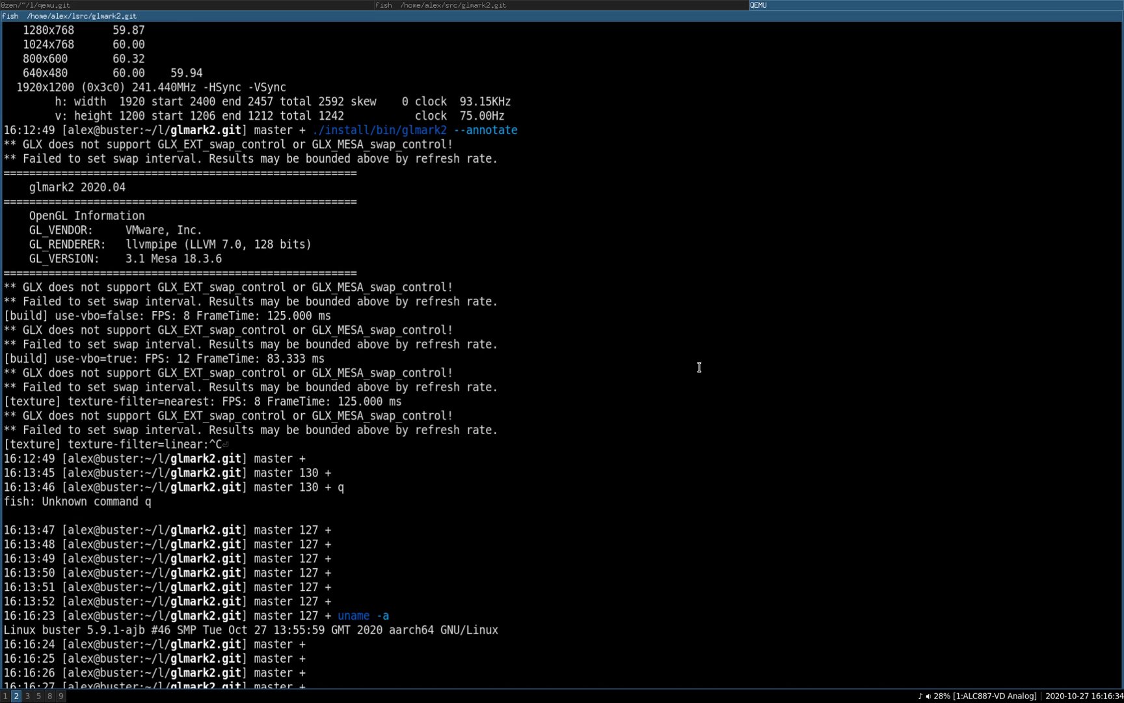
{"action": "type", "text": "uname -a"}
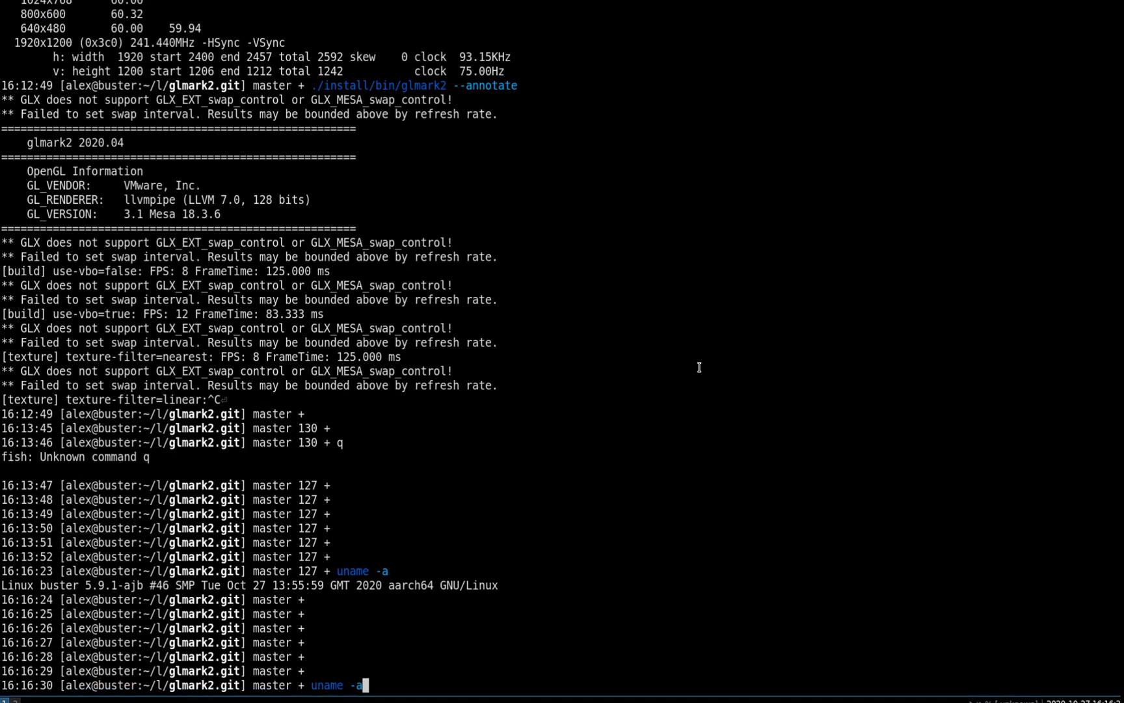